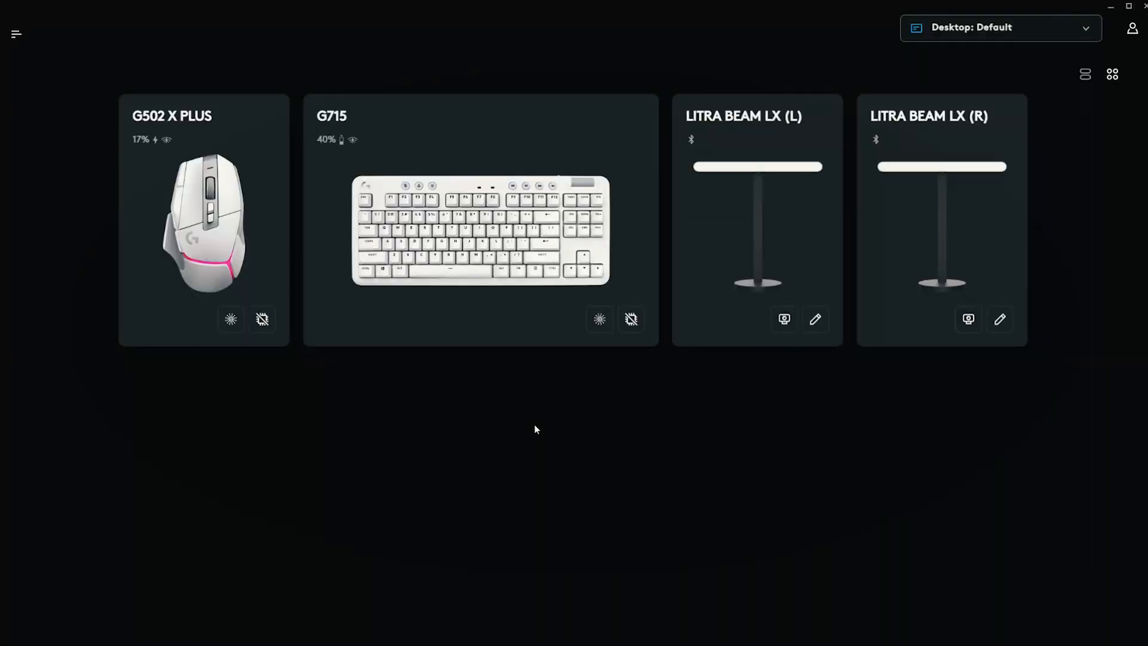
mouse_move(846, 437)
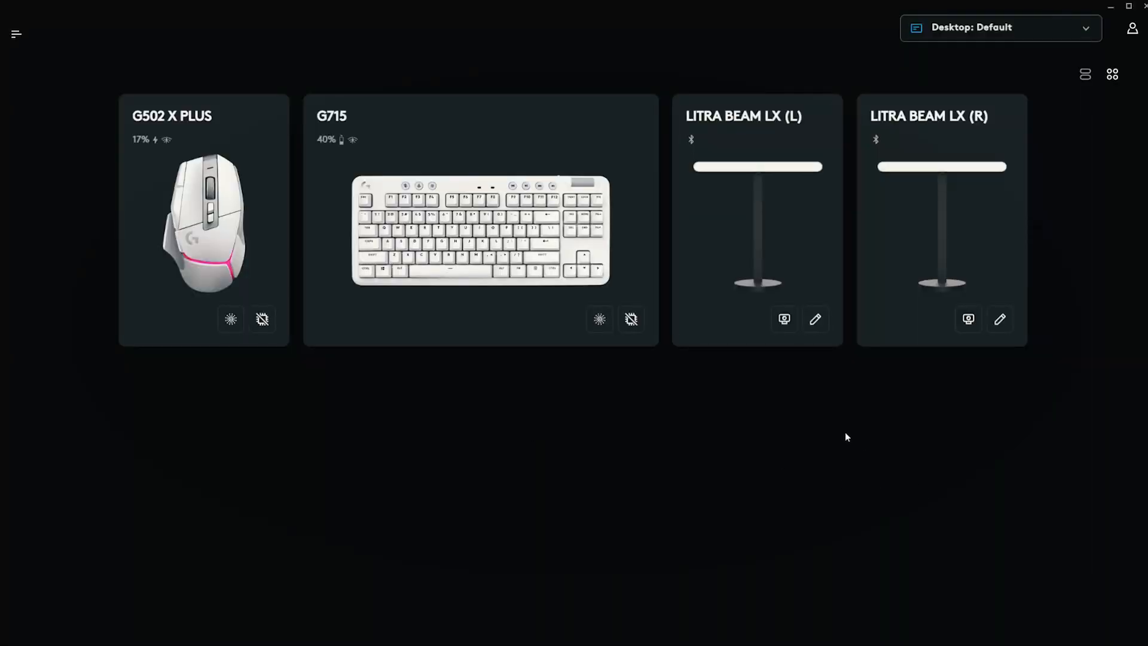
mouse_move(839, 381)
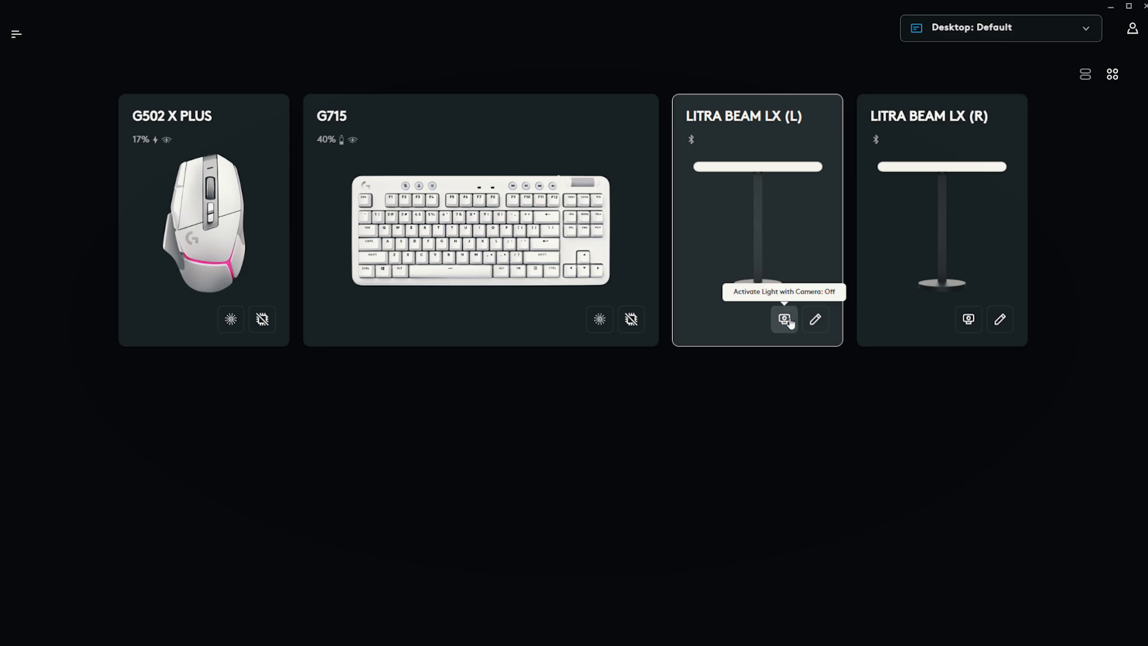
Enable Activate Light with Camera on the LITRA BEAM LX (L) and confirm
click(785, 320)
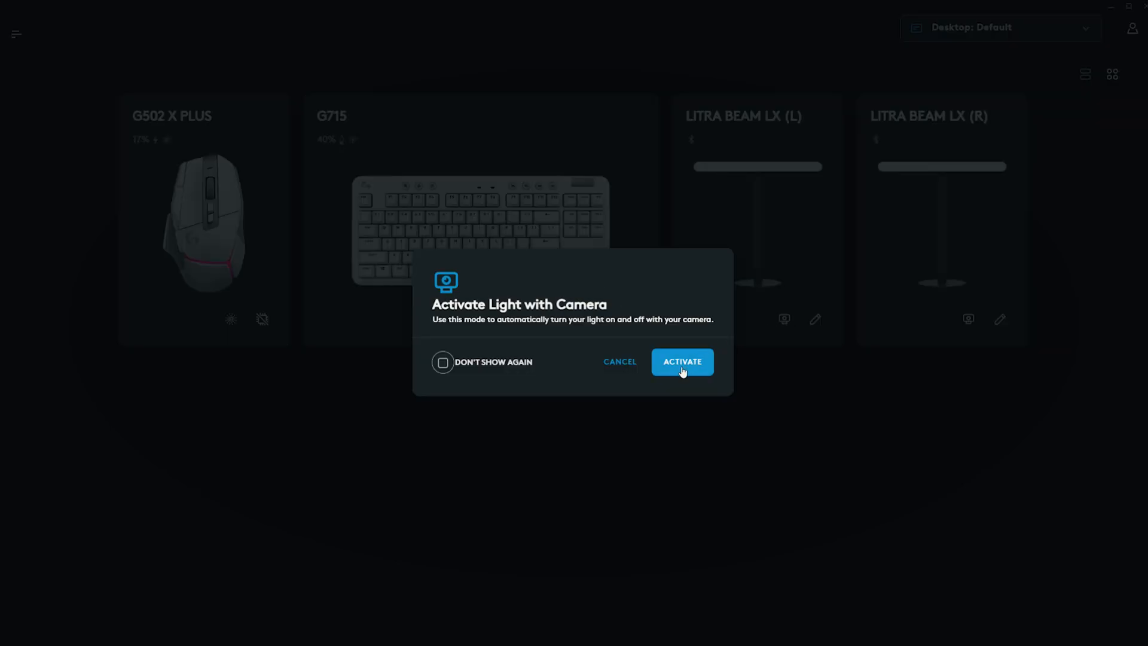
click(682, 361)
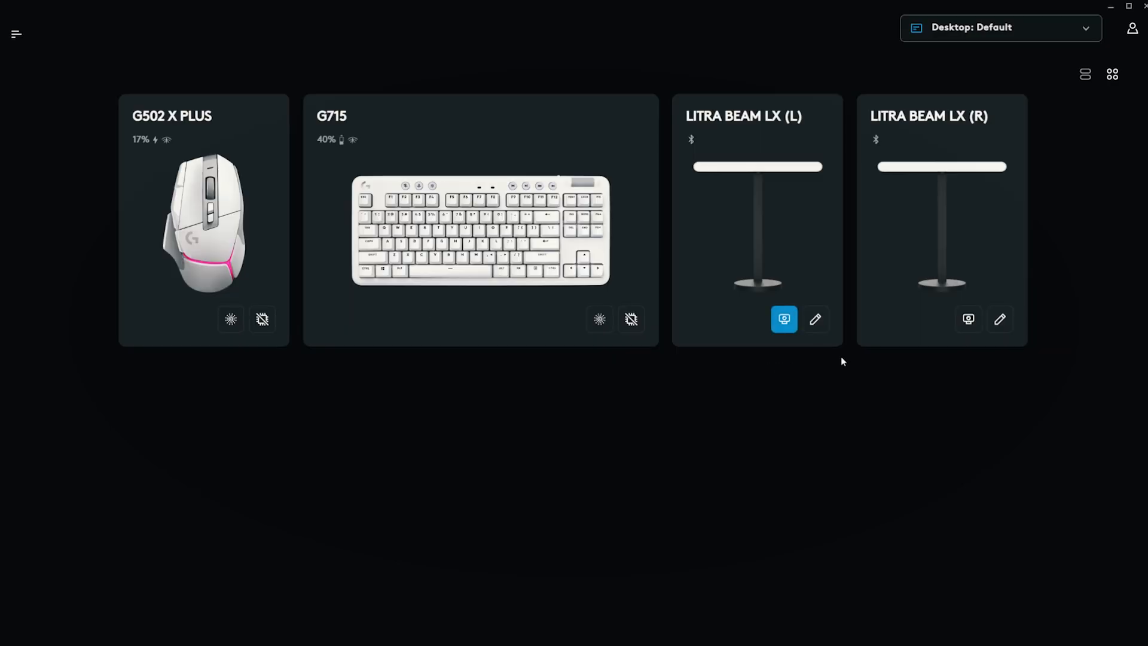
mouse_move(967, 320)
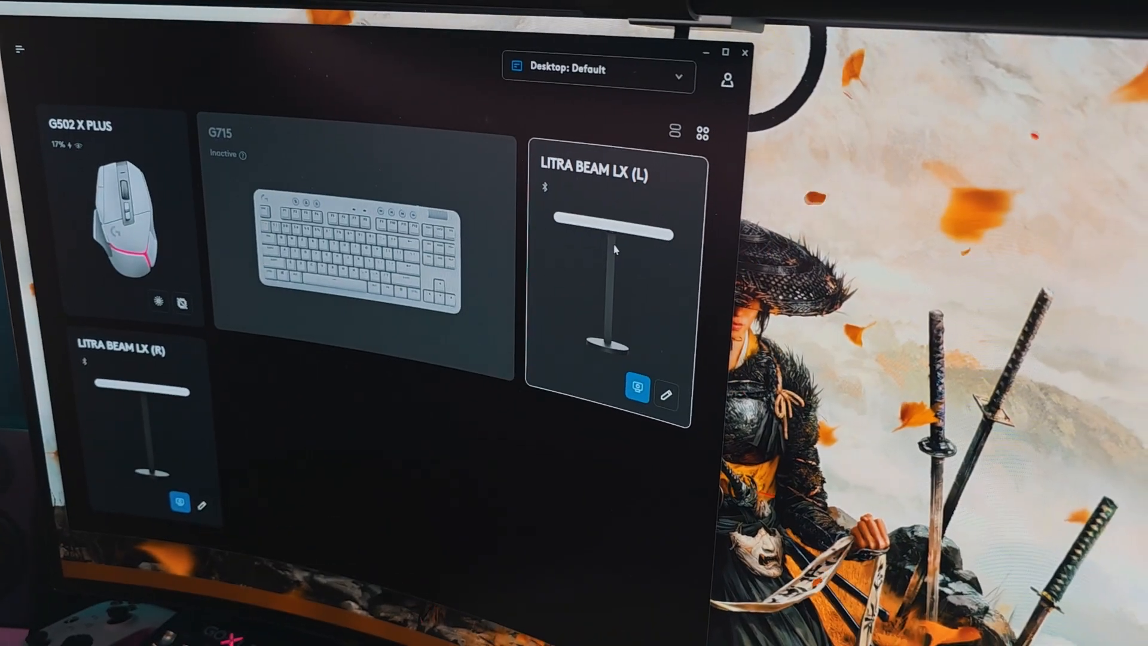
Go to the left Litra Beam LX's light settings page via its edit icon
click(637, 387)
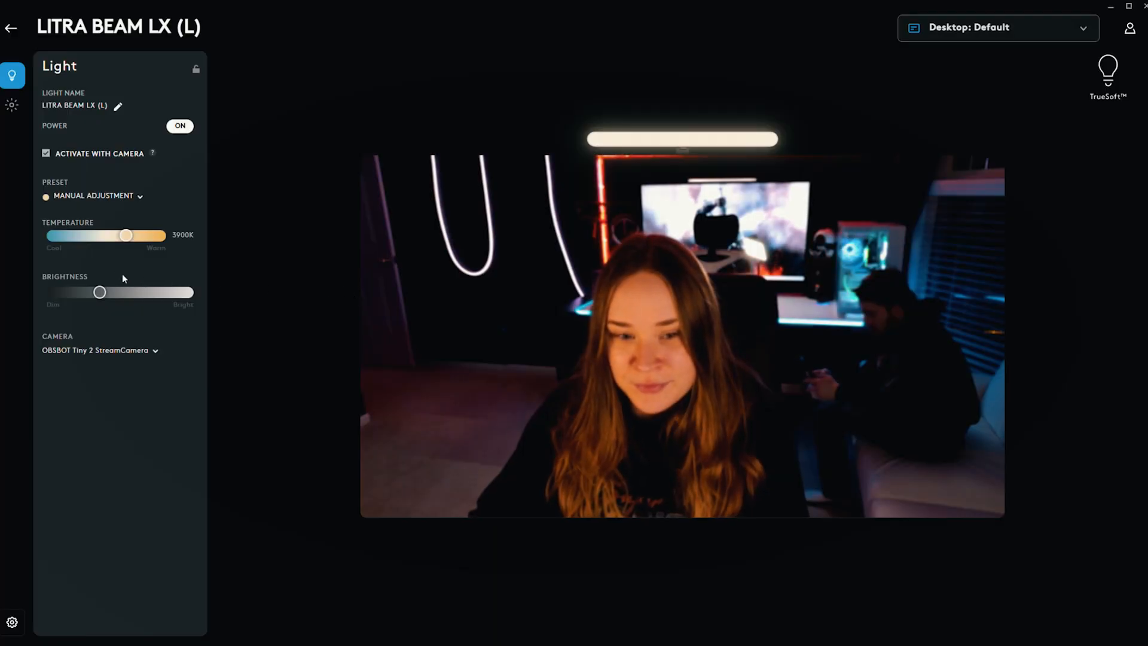
Set the left light's temperature to Cool 6500K and adjust its brightness slider
drag(124, 236, 53, 235)
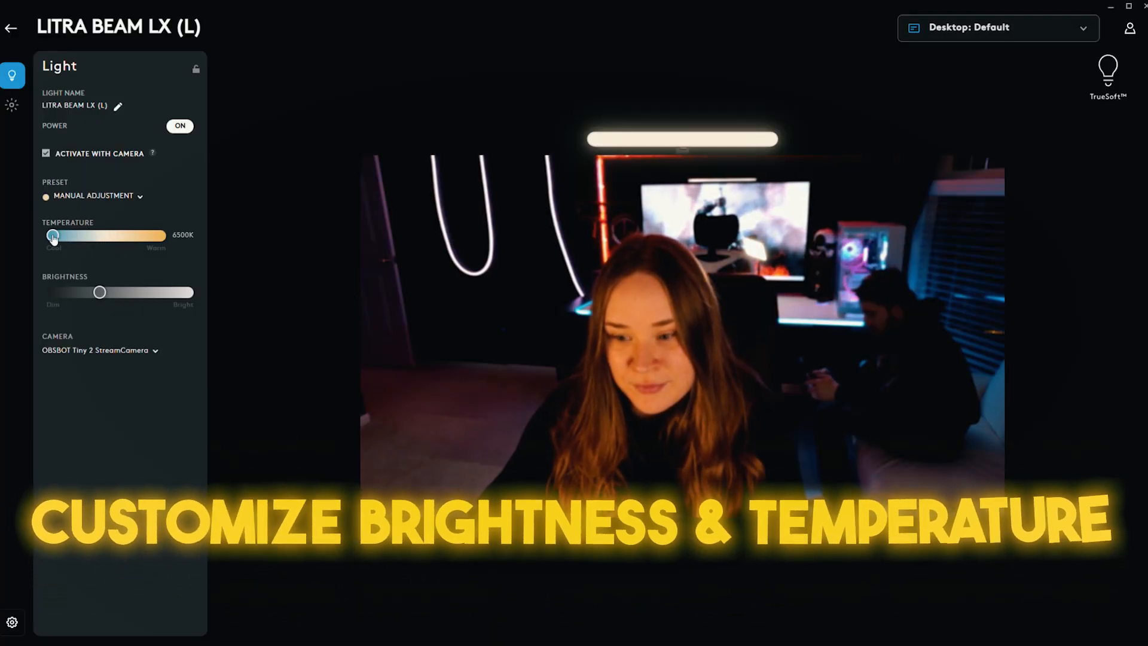
drag(100, 291, 176, 291)
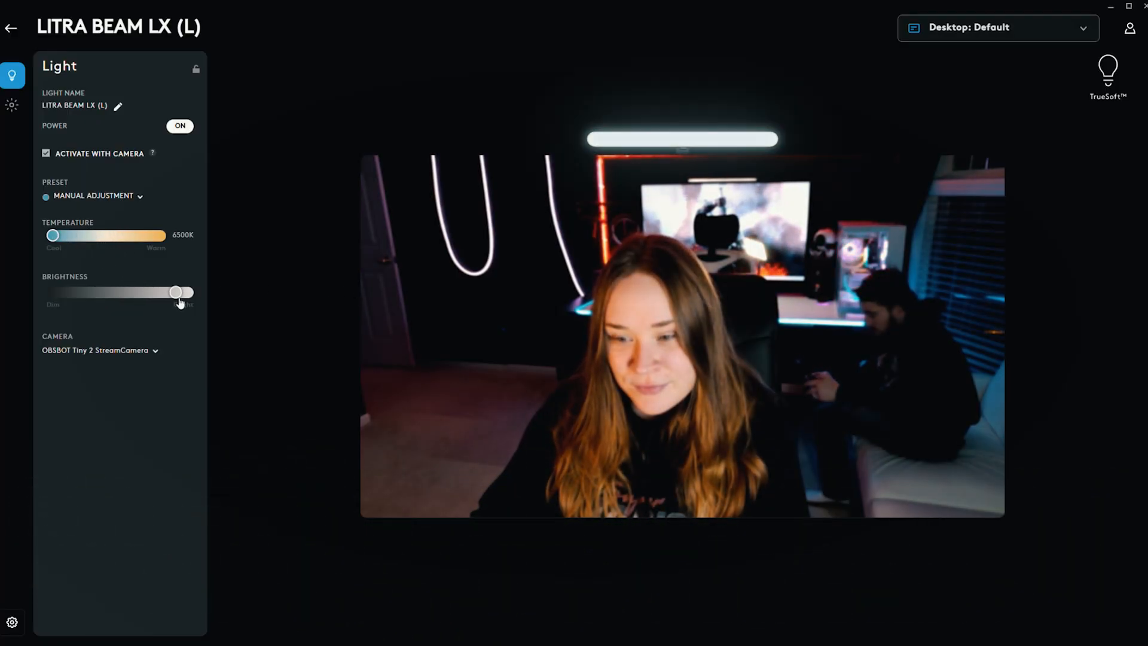
drag(176, 292, 62, 291)
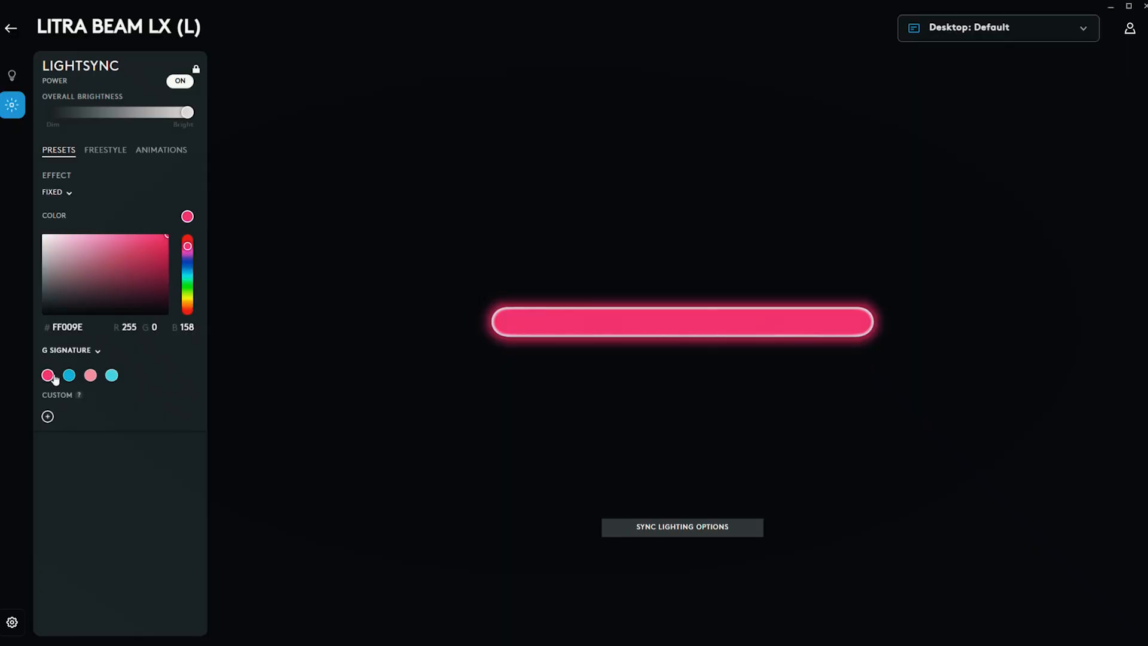
mouse_move(198, 300)
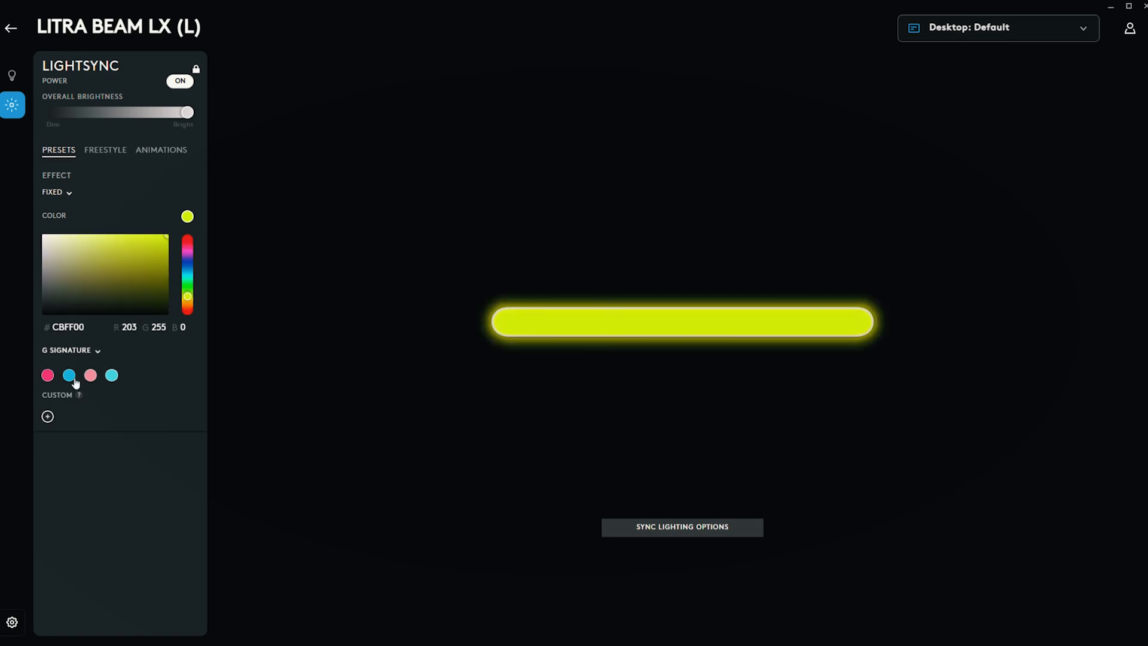
Set the left light's LIGHTSYNC backlight to the fixed teal swatch 0BC7FD
click(69, 374)
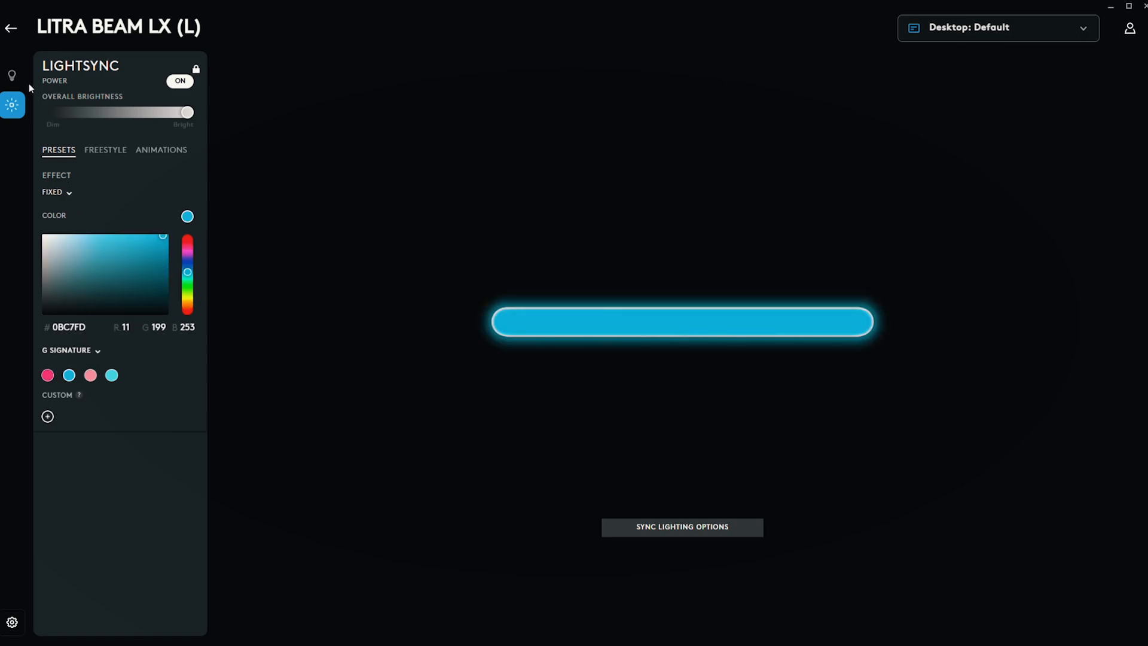